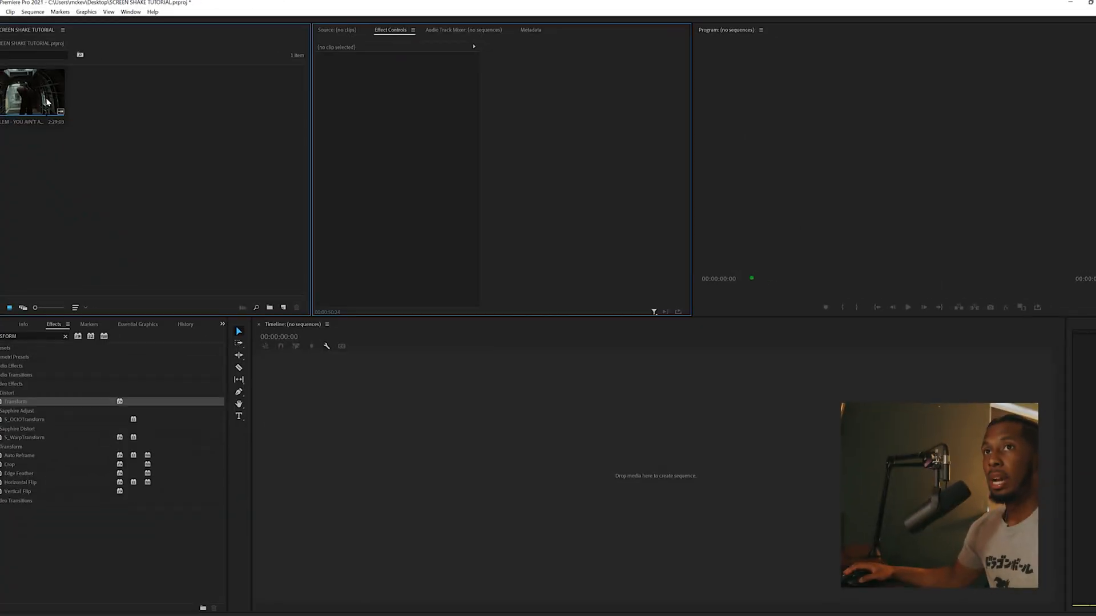
Step: Build a sequence from the music video clip and scrub to the tank explosion near 1:02:18
click(33, 91)
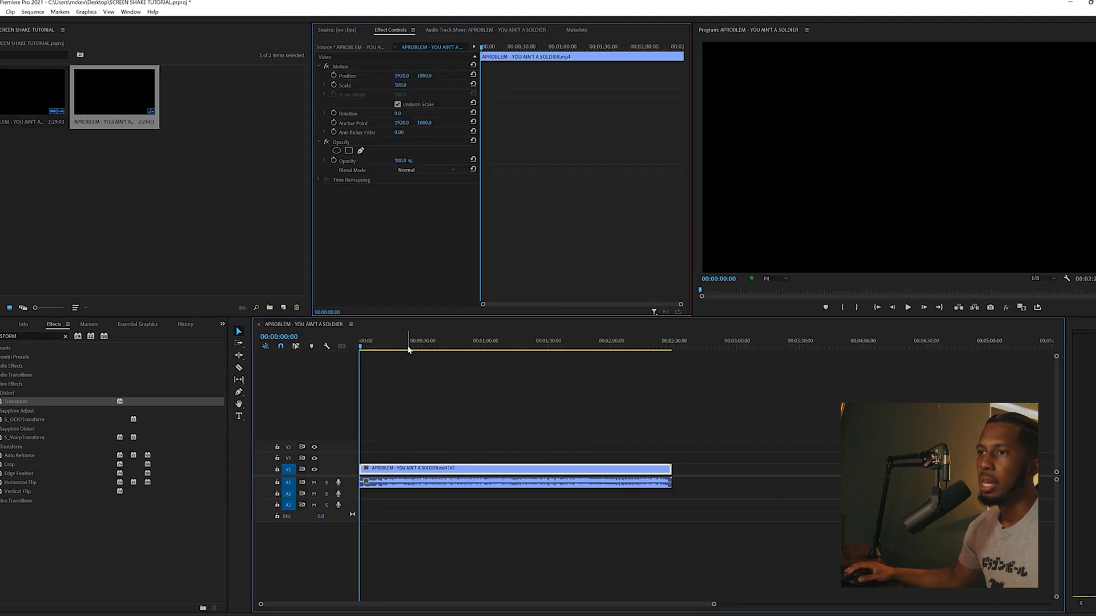
click(439, 342)
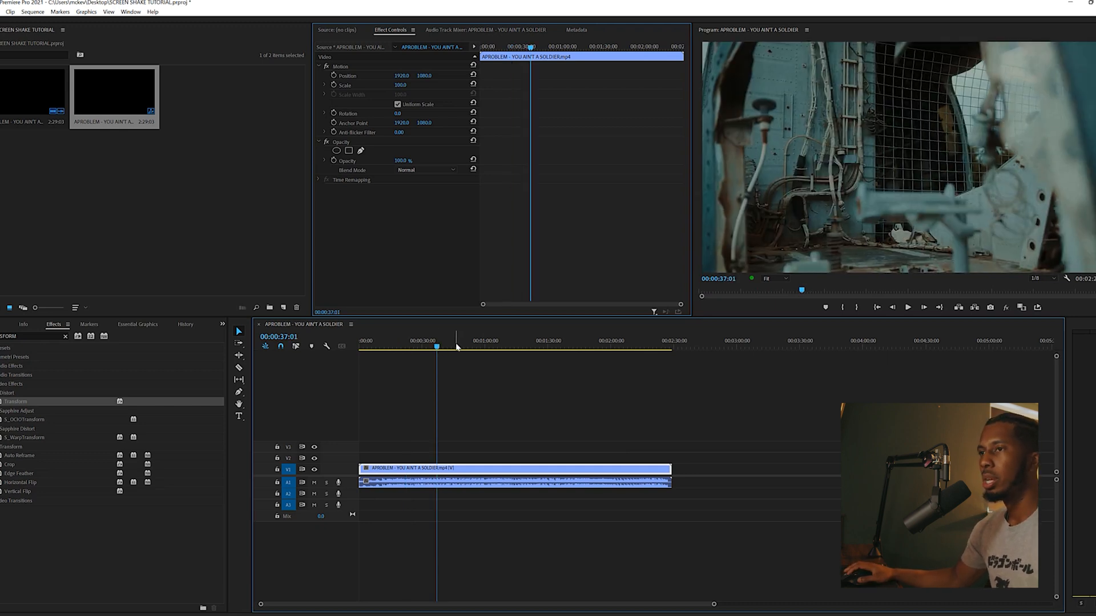
click(489, 341)
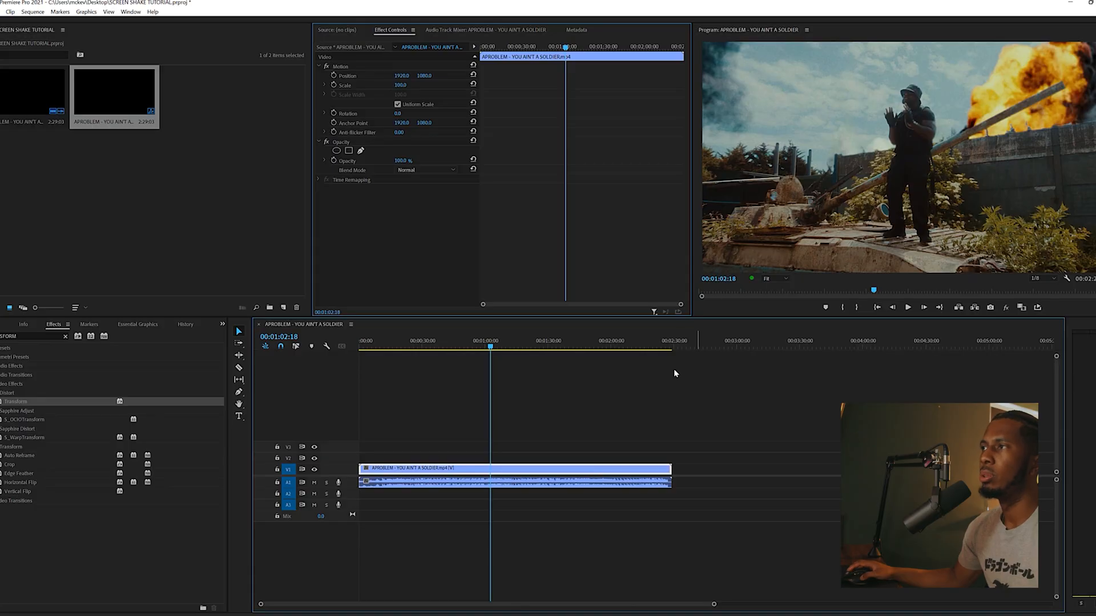
mouse_move(567, 404)
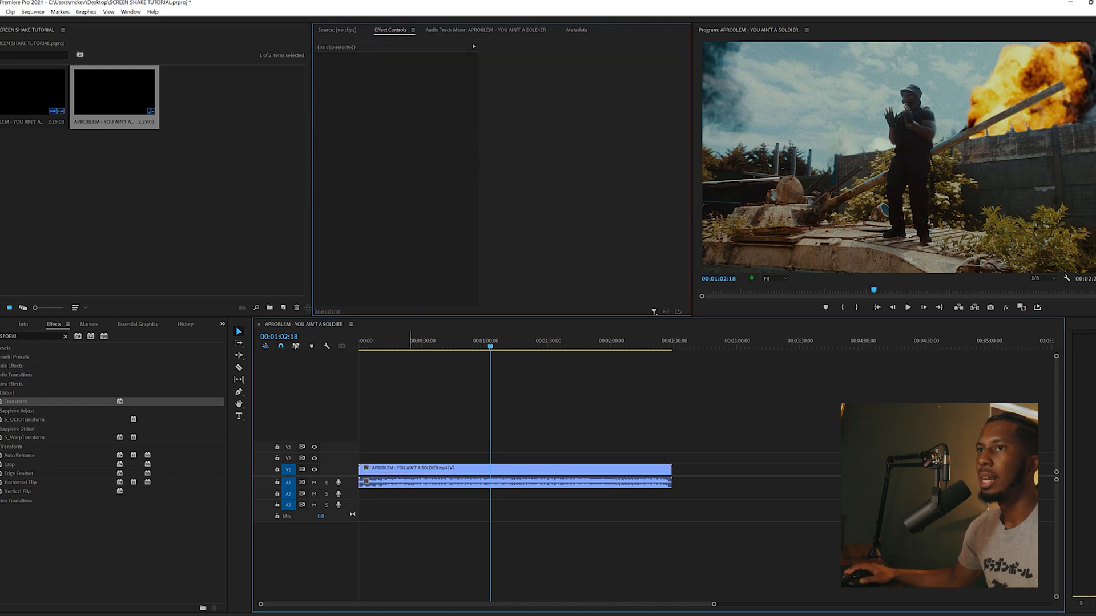
mouse_move(284, 308)
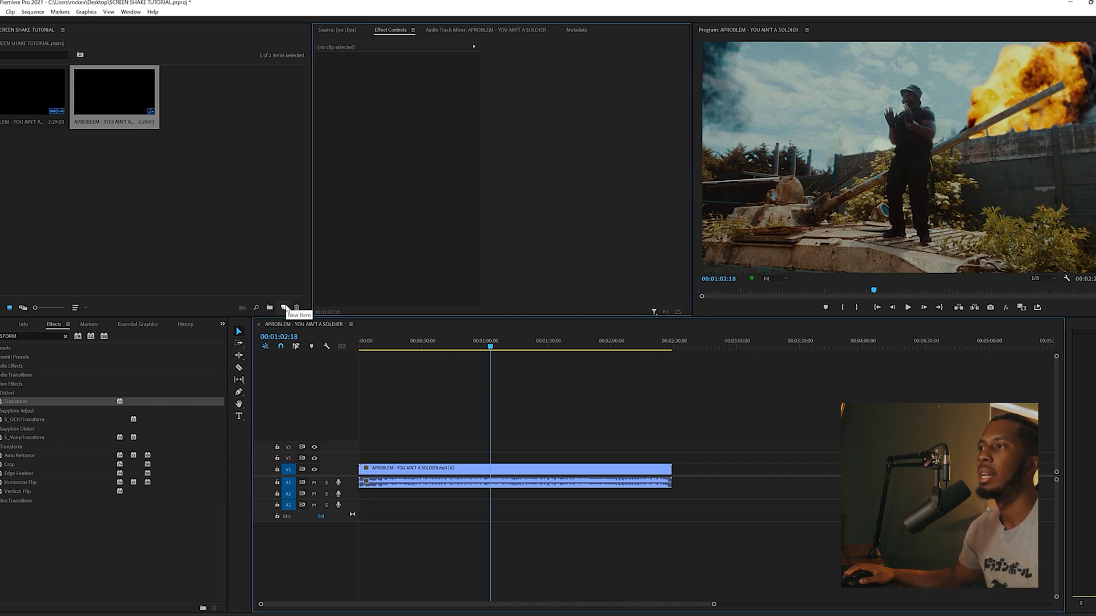
mouse_move(286, 308)
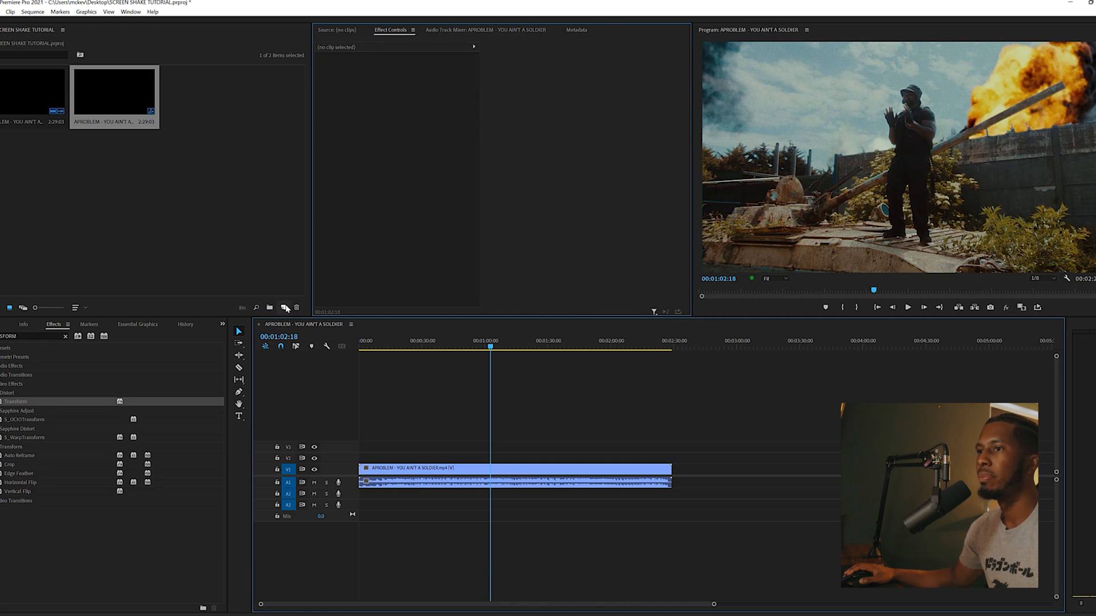
Step: Create a new 3840×2160, 25 fps adjustment layer in the project bin
click(489, 468)
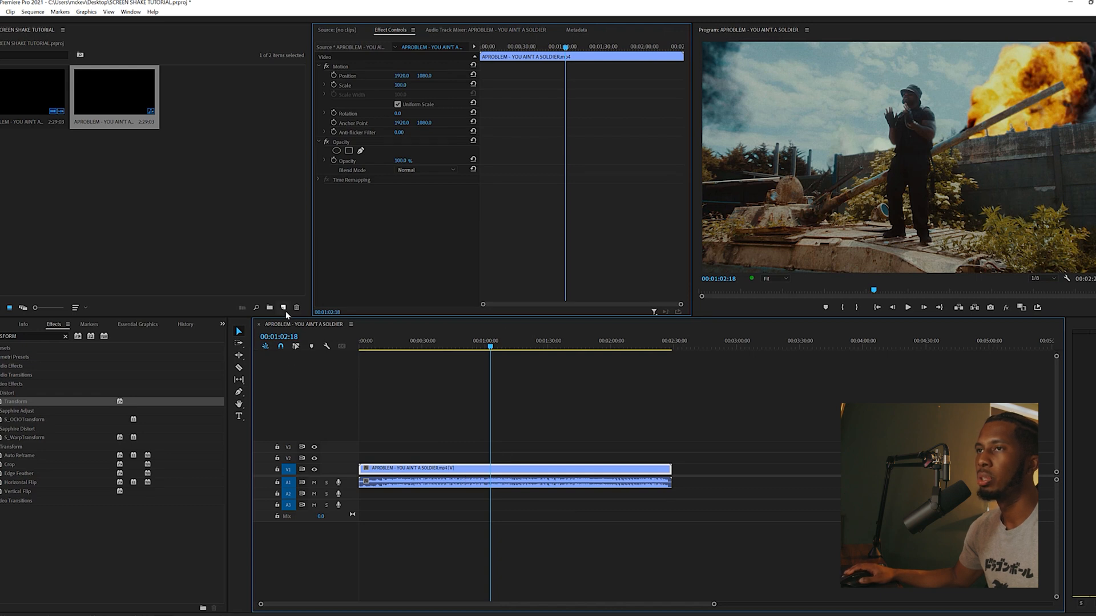
mouse_move(283, 308)
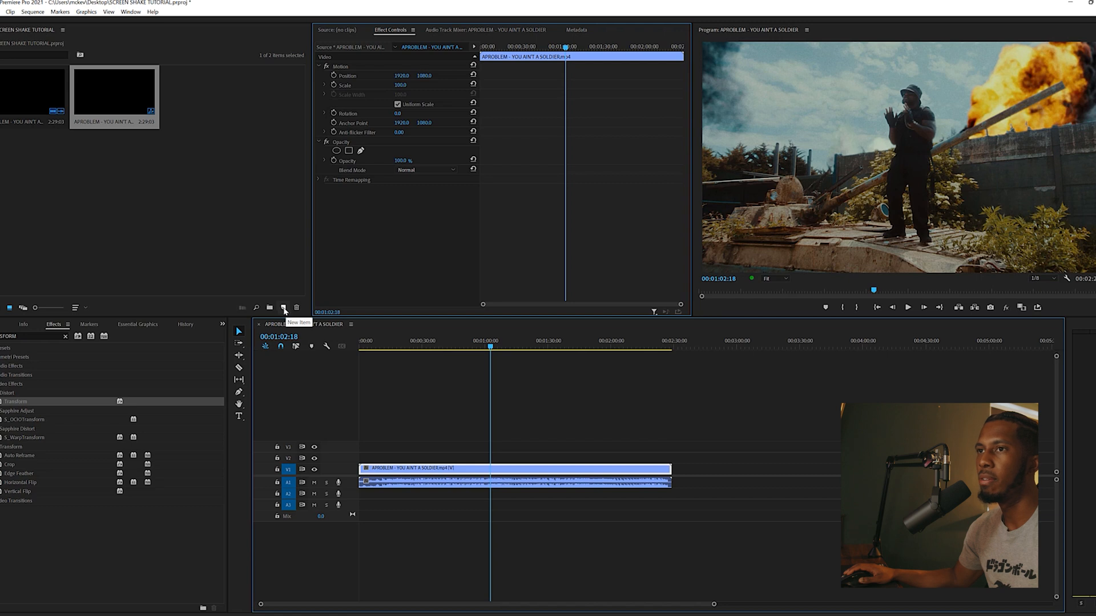
click(284, 308)
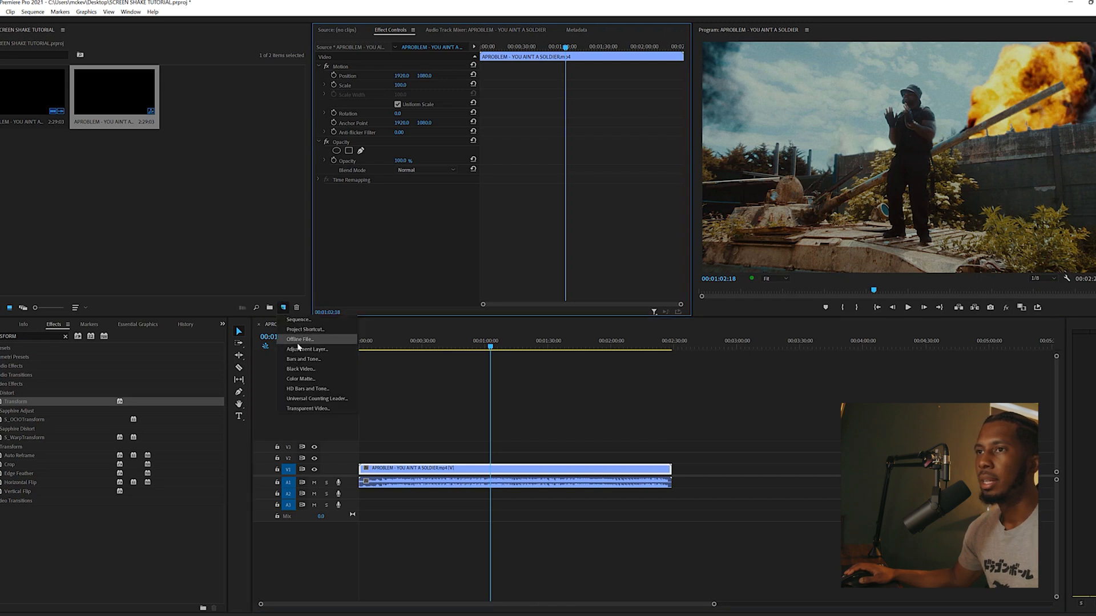
click(307, 349)
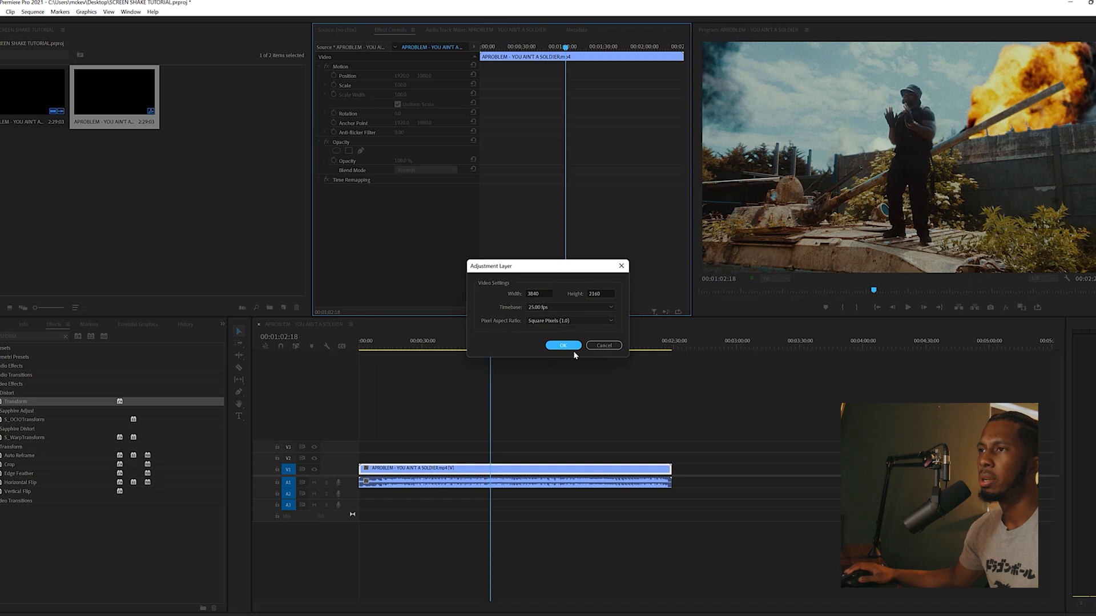
mouse_move(549, 334)
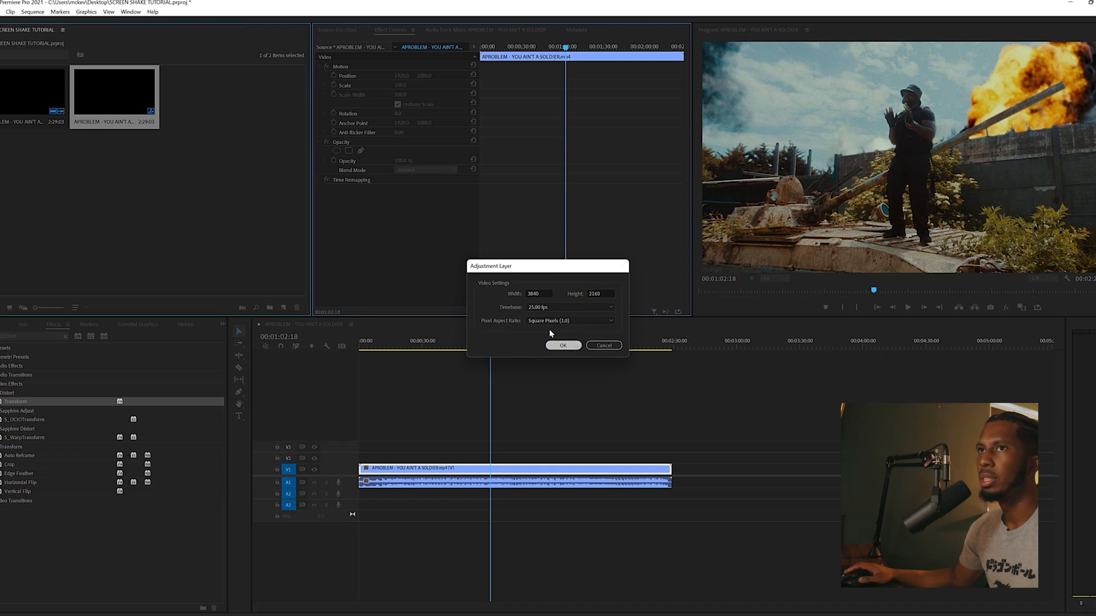
click(562, 345)
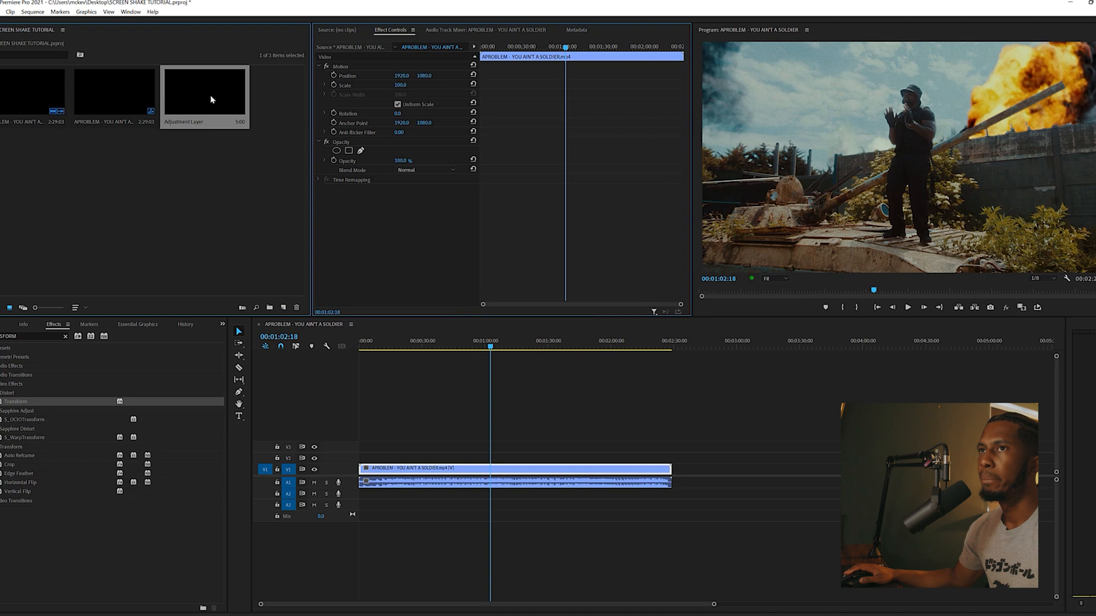
mouse_move(204, 91)
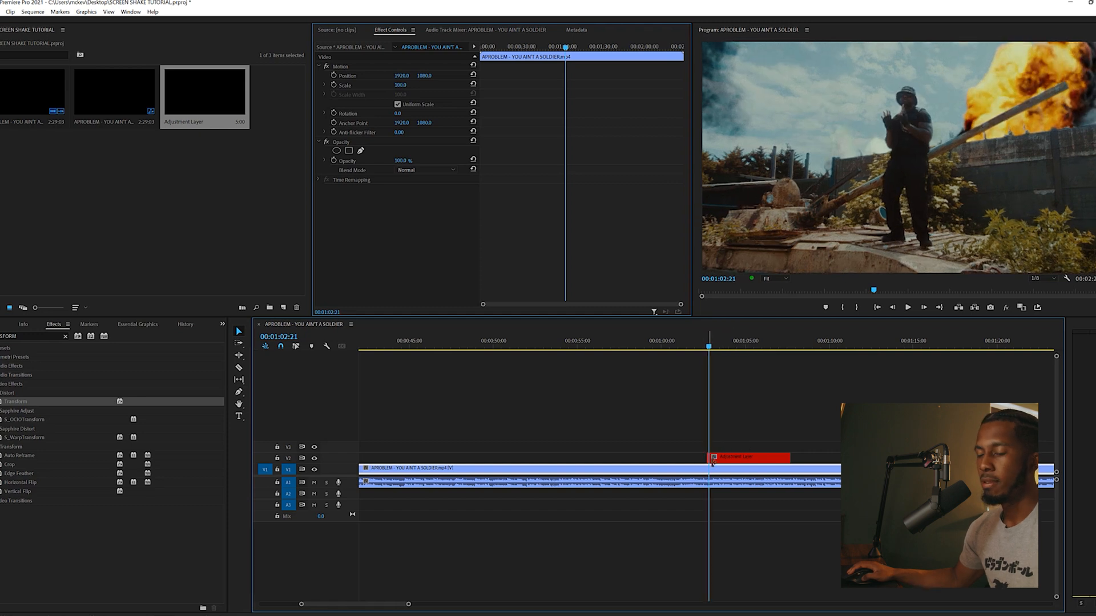
Step: Set the adjustment layer's Universe Camera Shake Motion Blur Amount to Medium
click(751, 457)
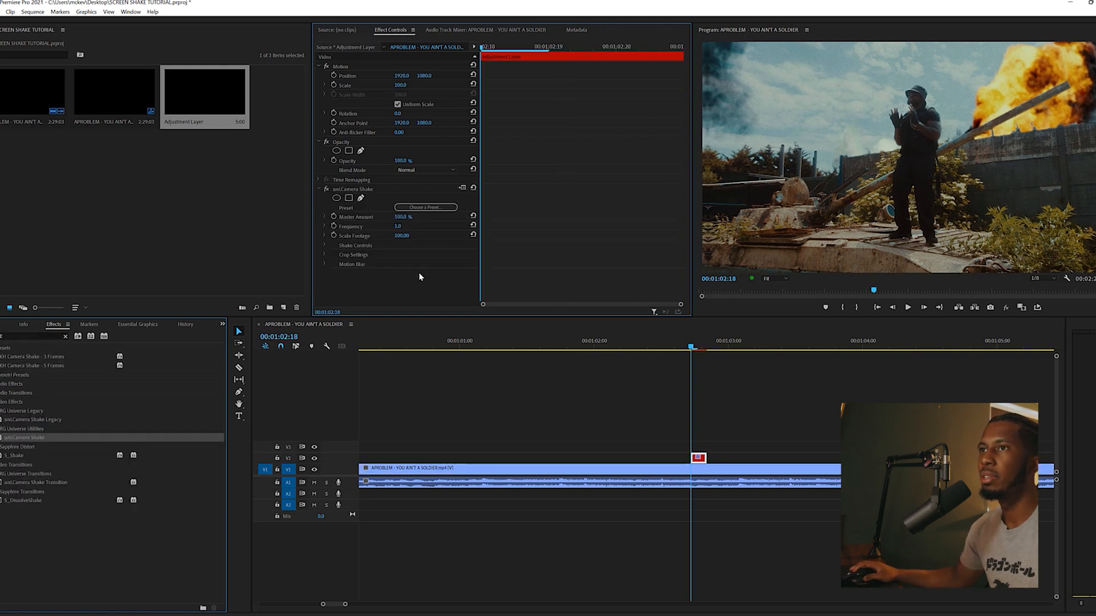
mouse_move(345, 236)
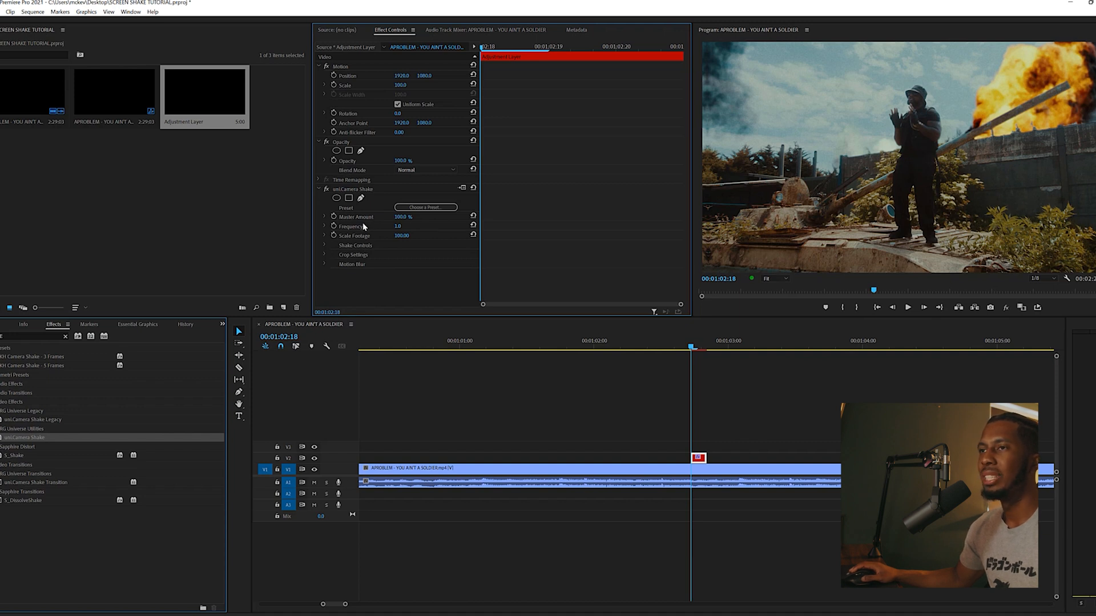
mouse_move(327, 269)
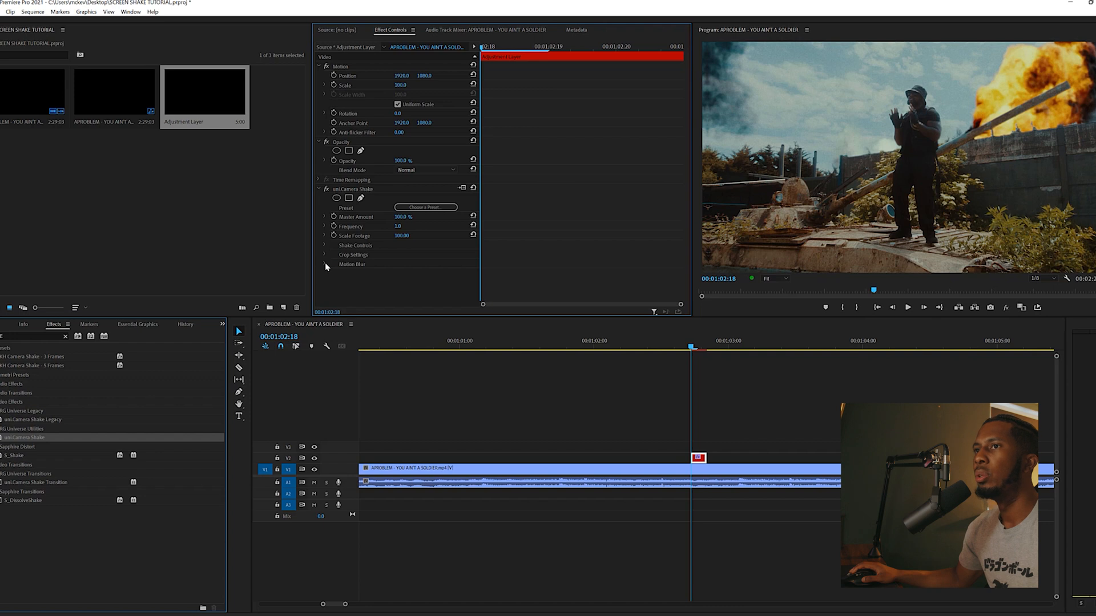
click(324, 264)
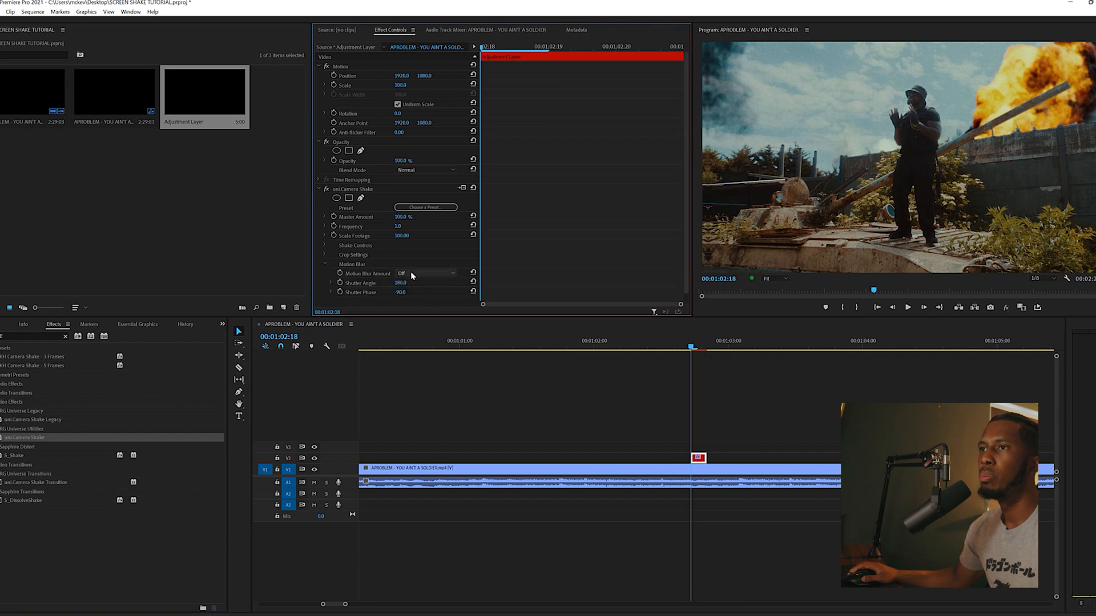
click(426, 273)
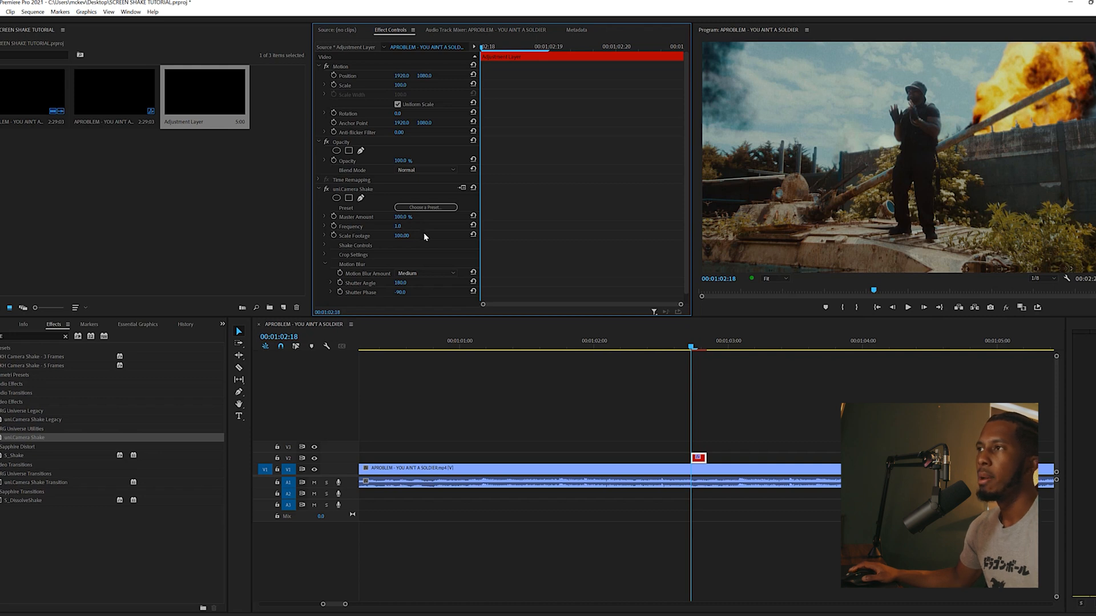
mouse_move(404, 226)
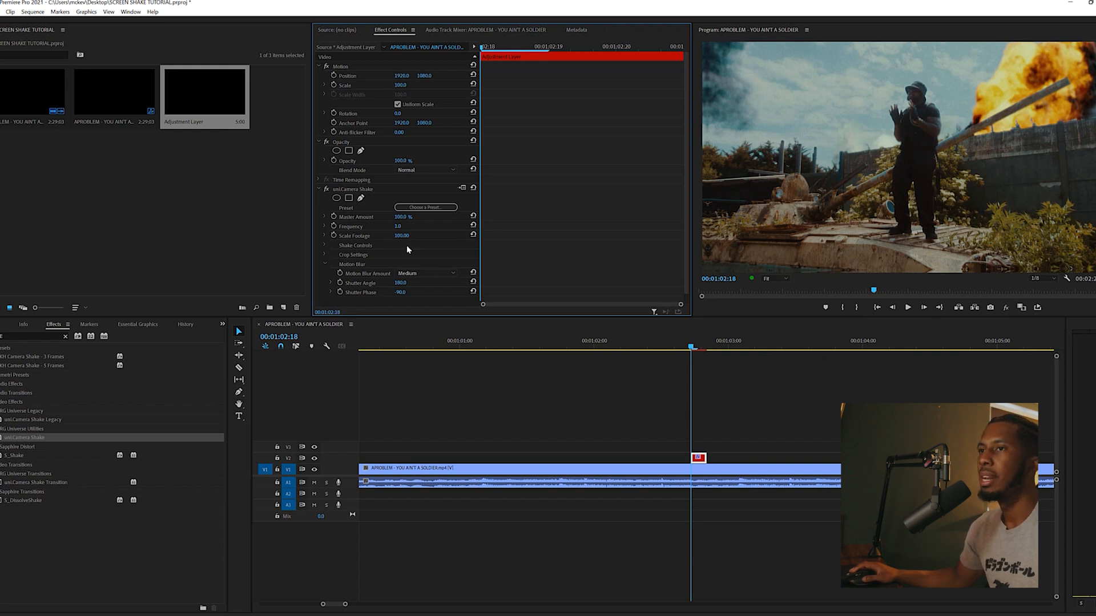
mouse_move(791, 448)
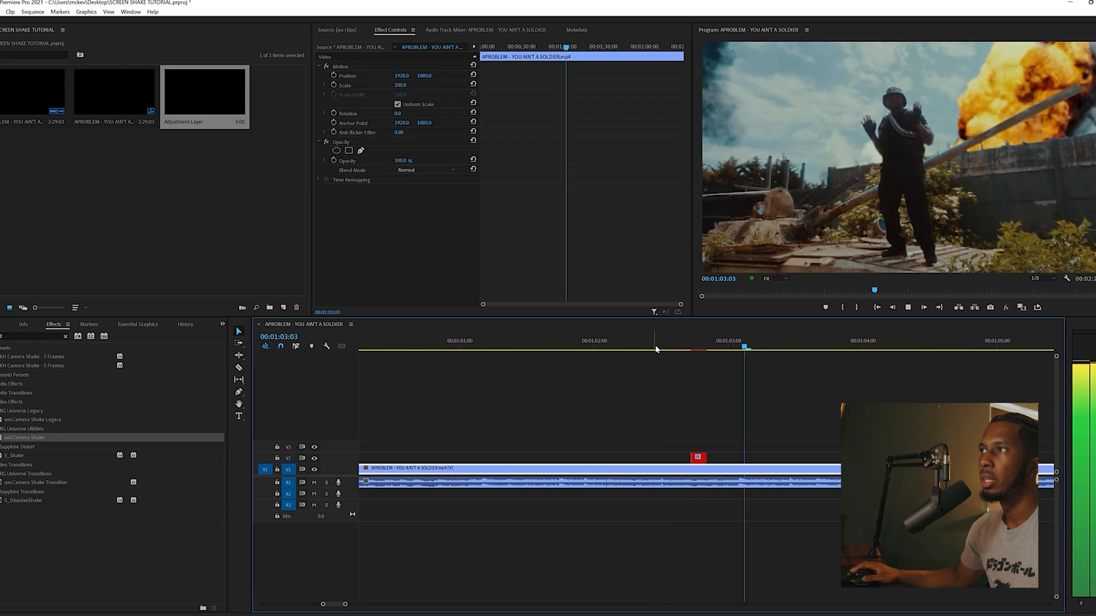
Step: Move the playhead before the adjustment layer and apply Transform in place of Camera Shake
click(653, 348)
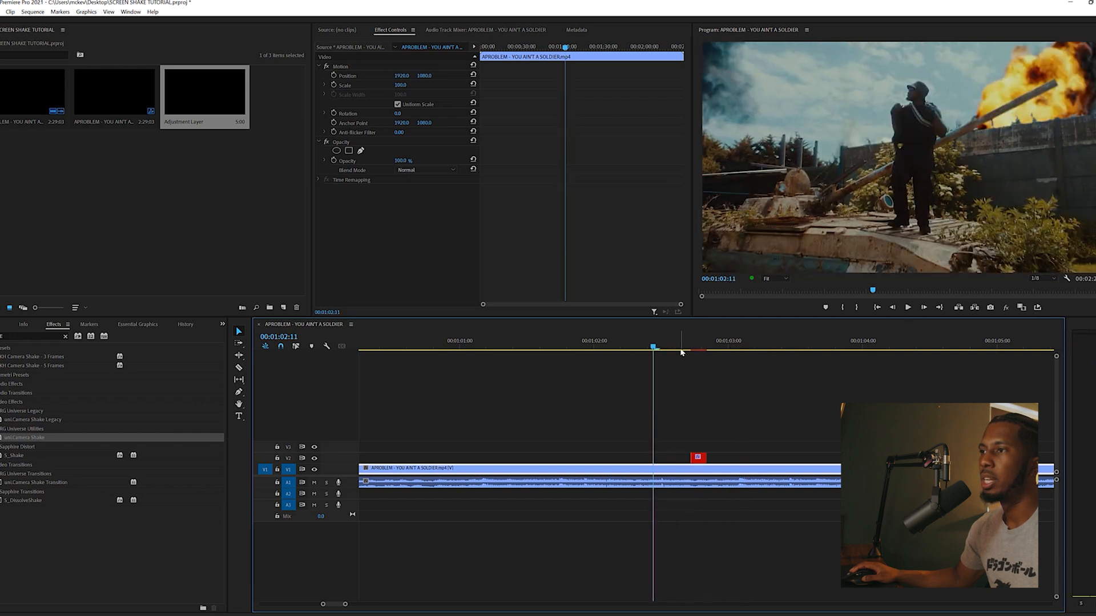
mouse_move(433, 190)
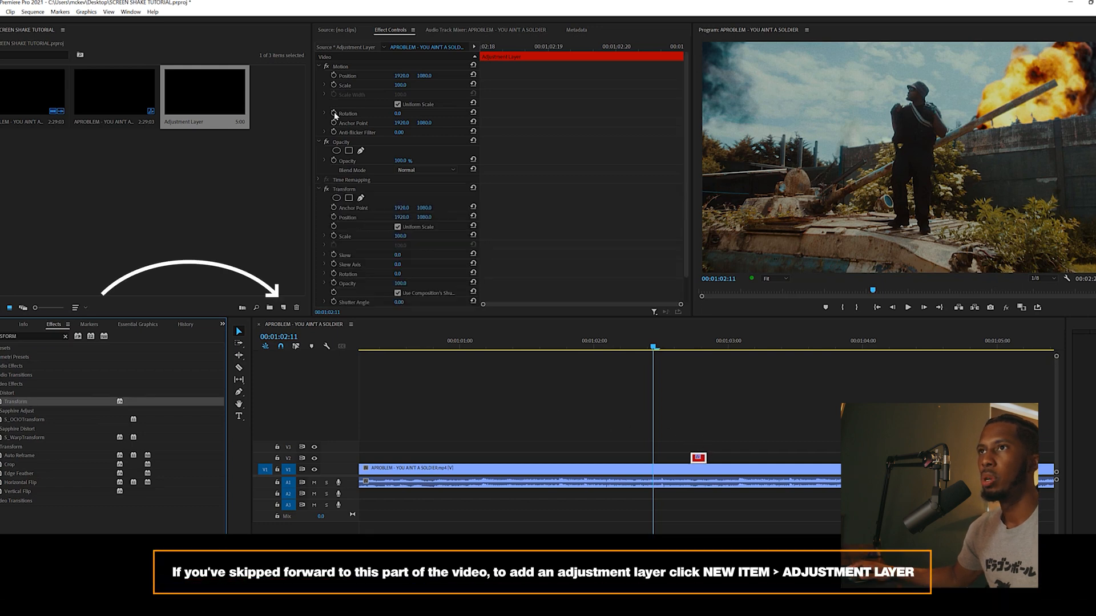
click(318, 66)
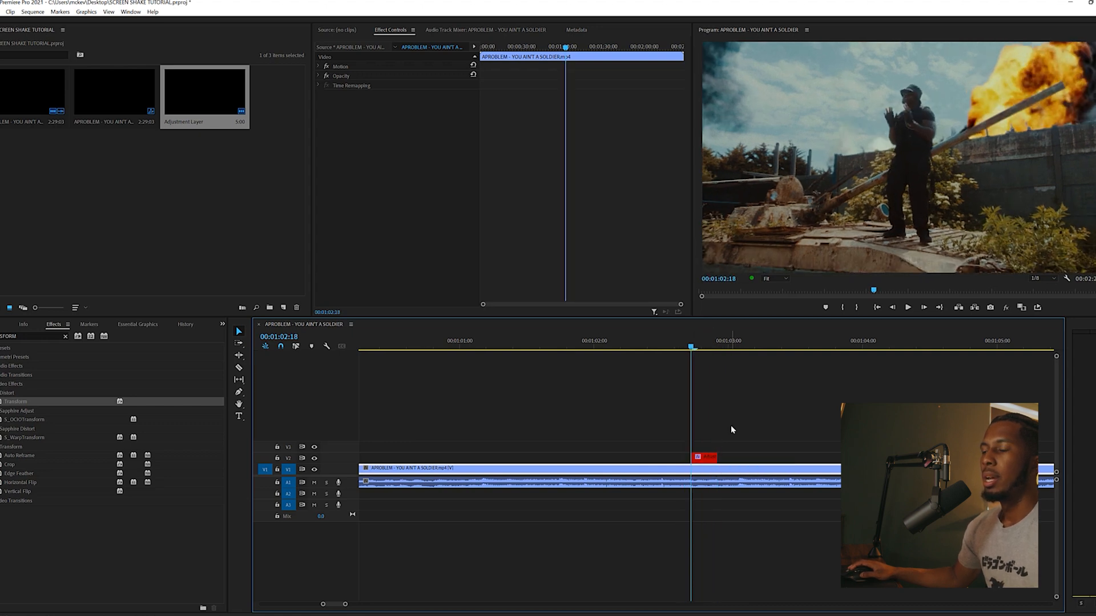
Step: Uncheck Use Composition's Shutter Angle in the adjustment layer's Transform effect
click(320, 94)
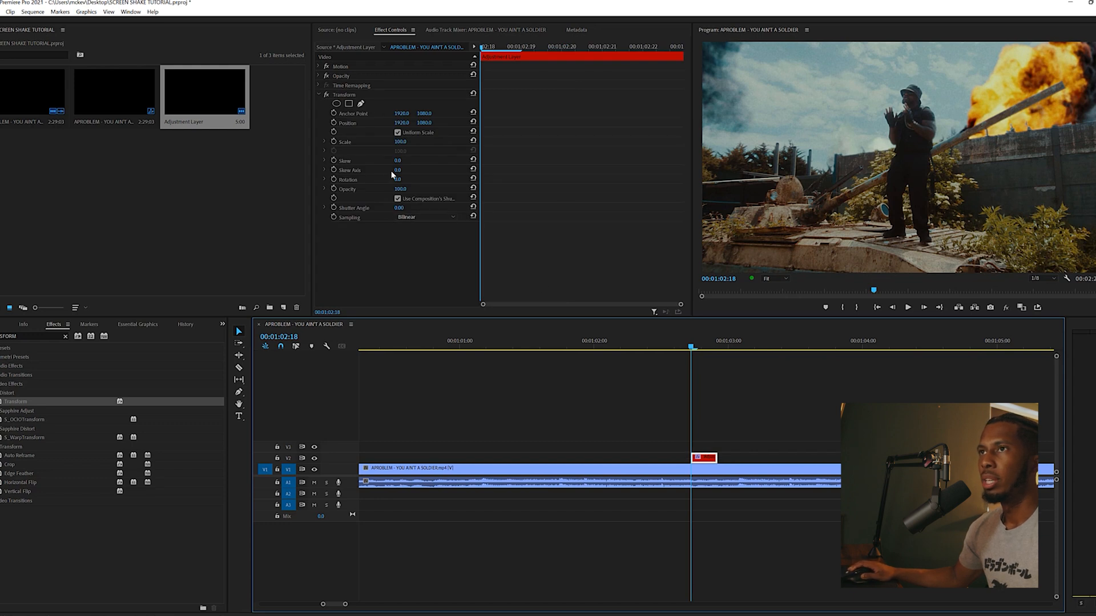
mouse_move(408, 202)
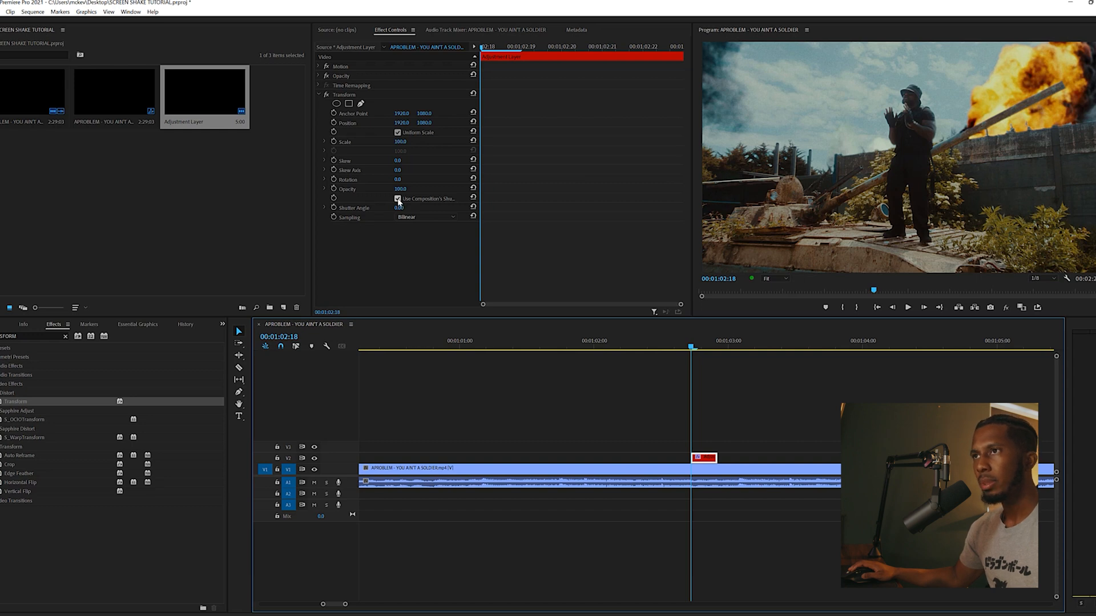
click(398, 198)
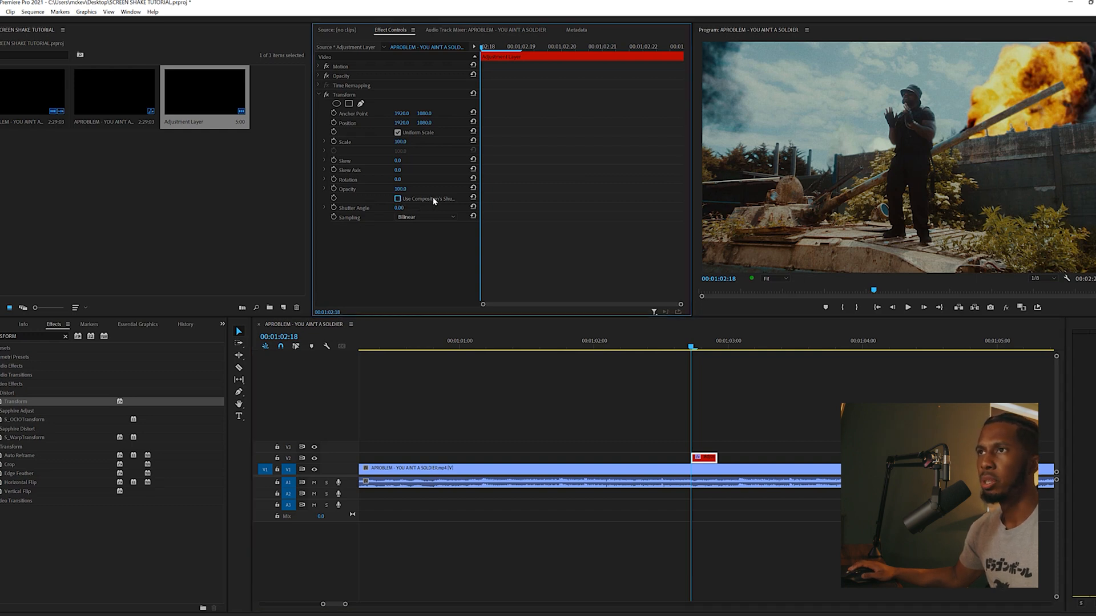
mouse_move(480, 189)
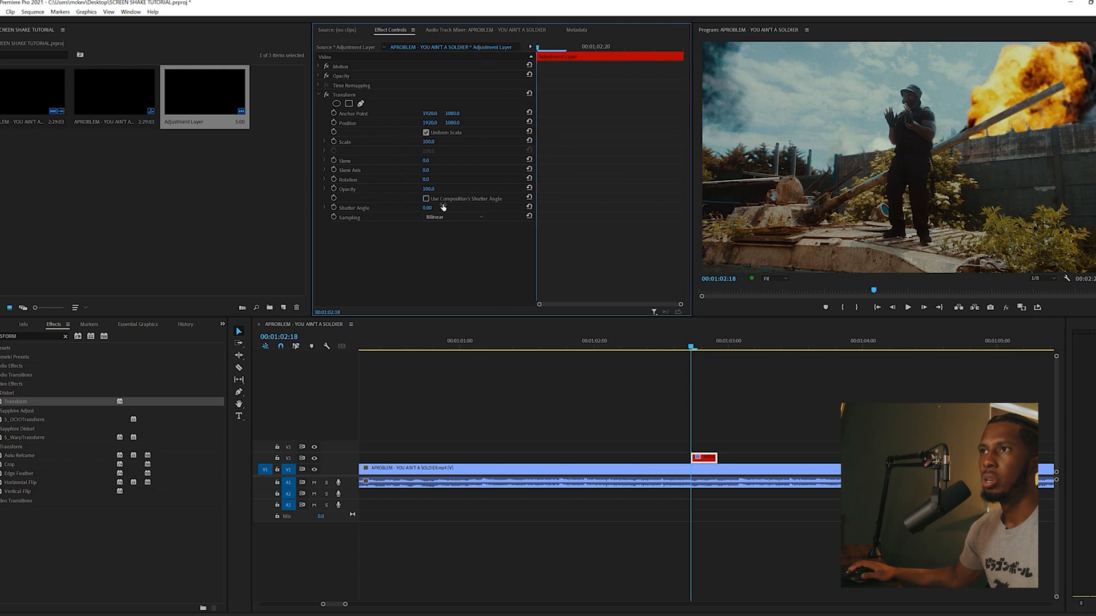
mouse_move(441, 217)
text(180)
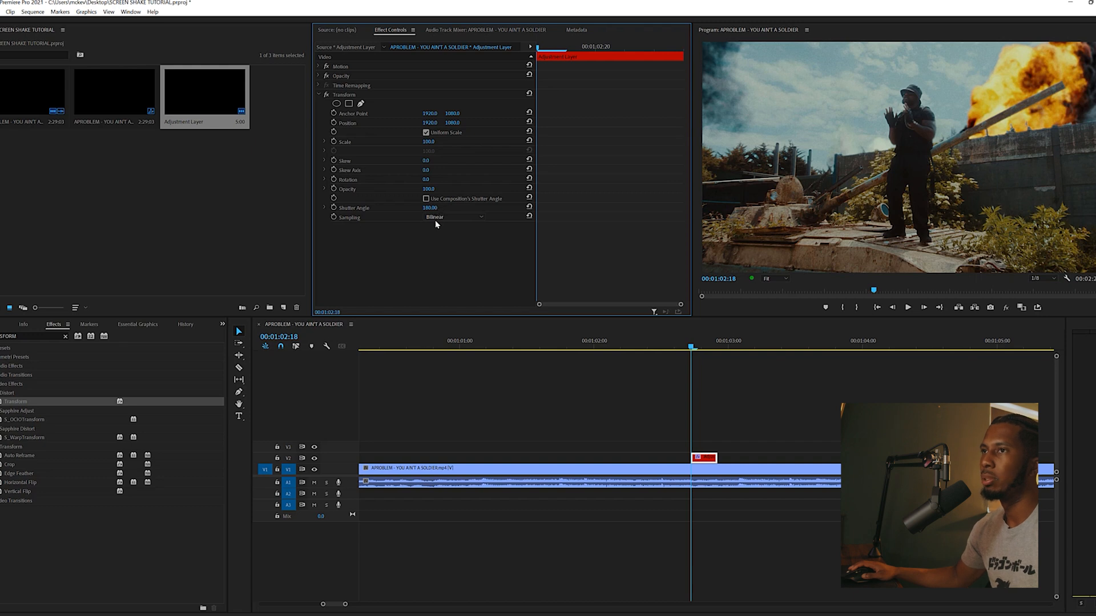
mouse_move(454, 233)
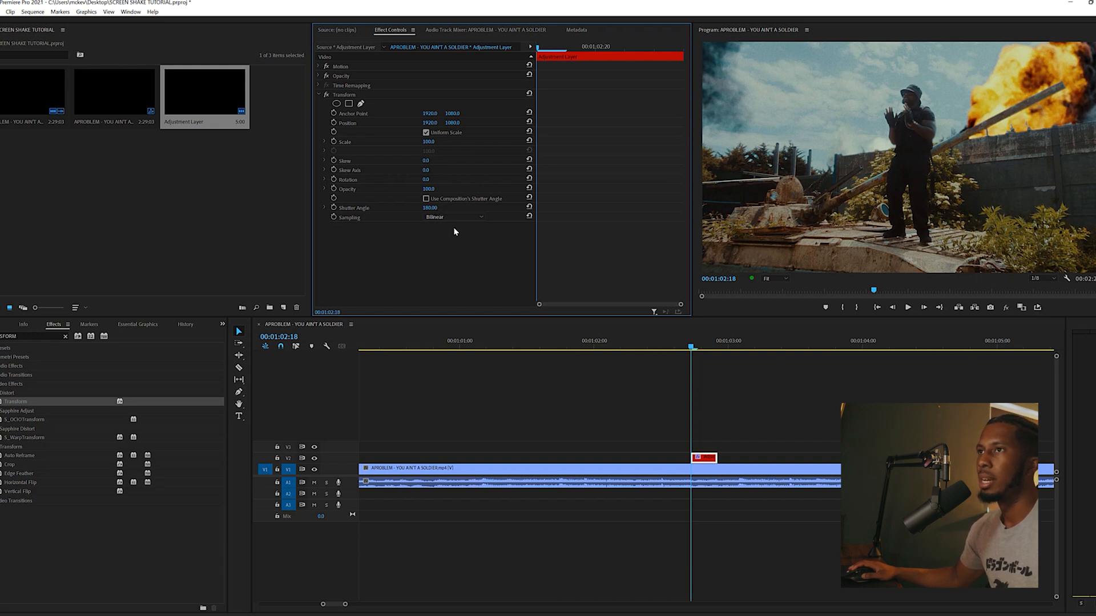
mouse_move(801, 406)
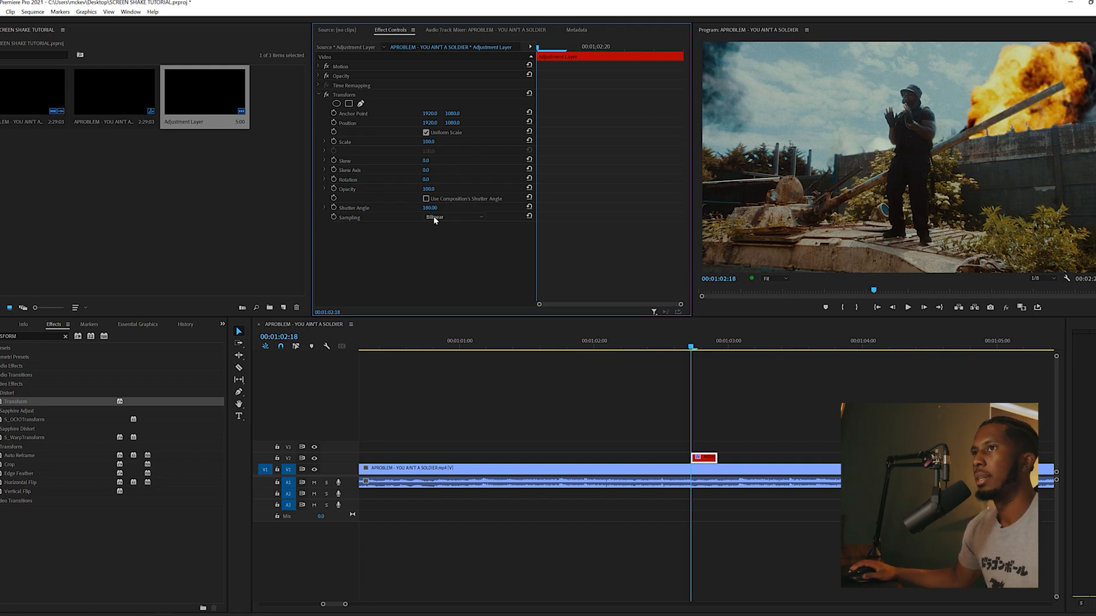
mouse_move(449, 268)
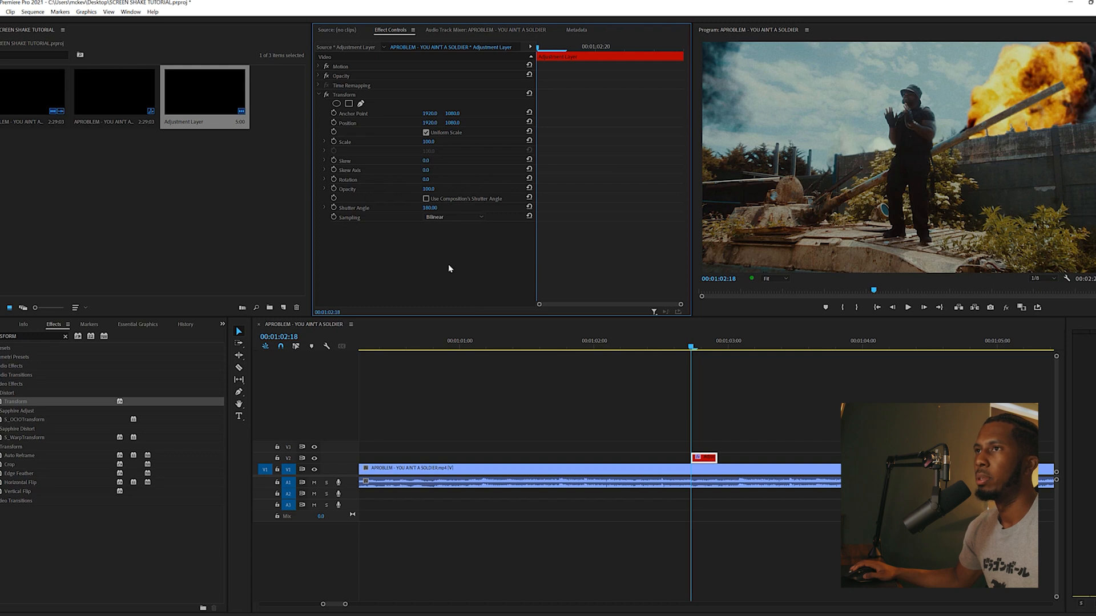
mouse_move(507, 293)
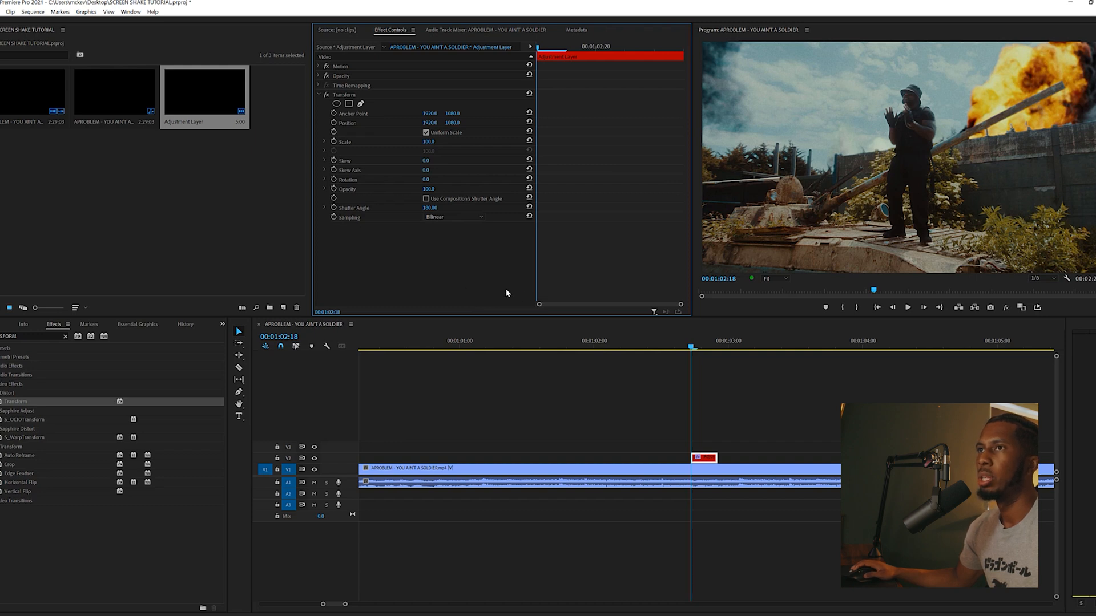
mouse_move(391, 216)
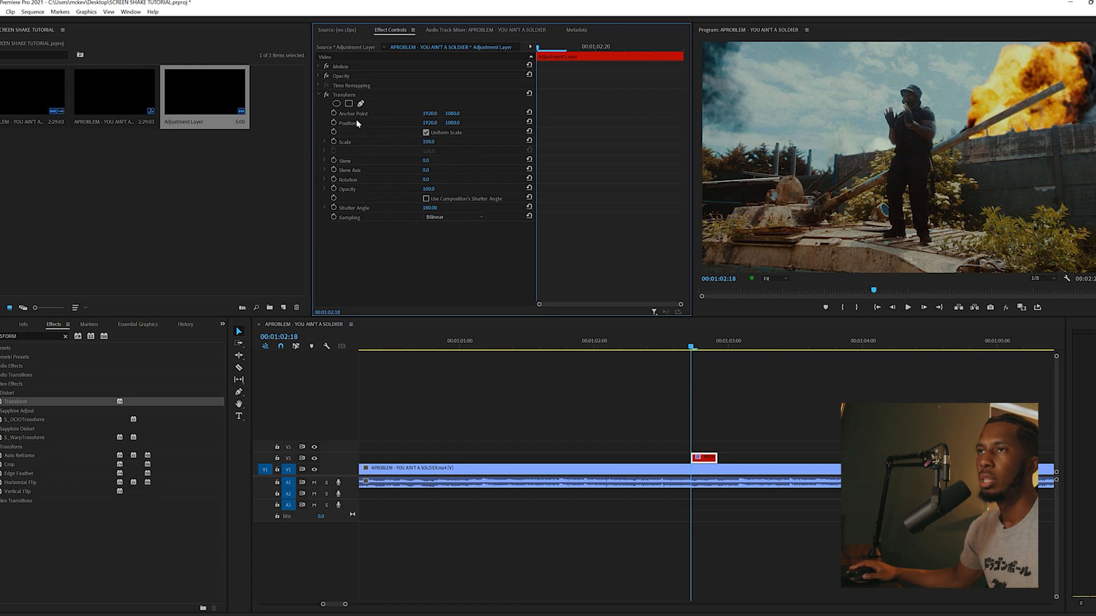
mouse_move(379, 125)
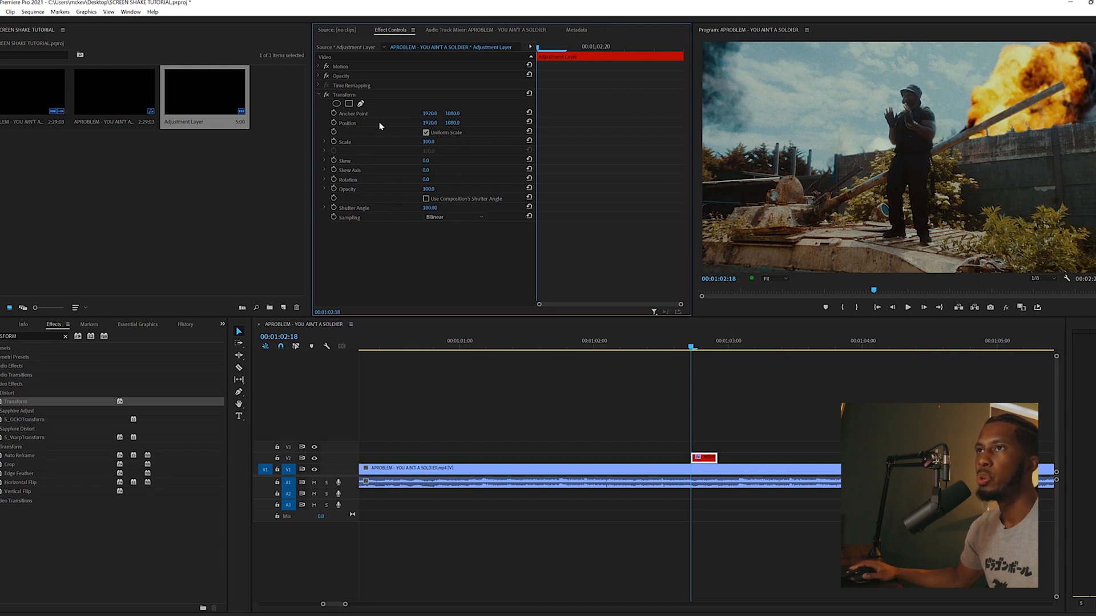
mouse_move(333, 123)
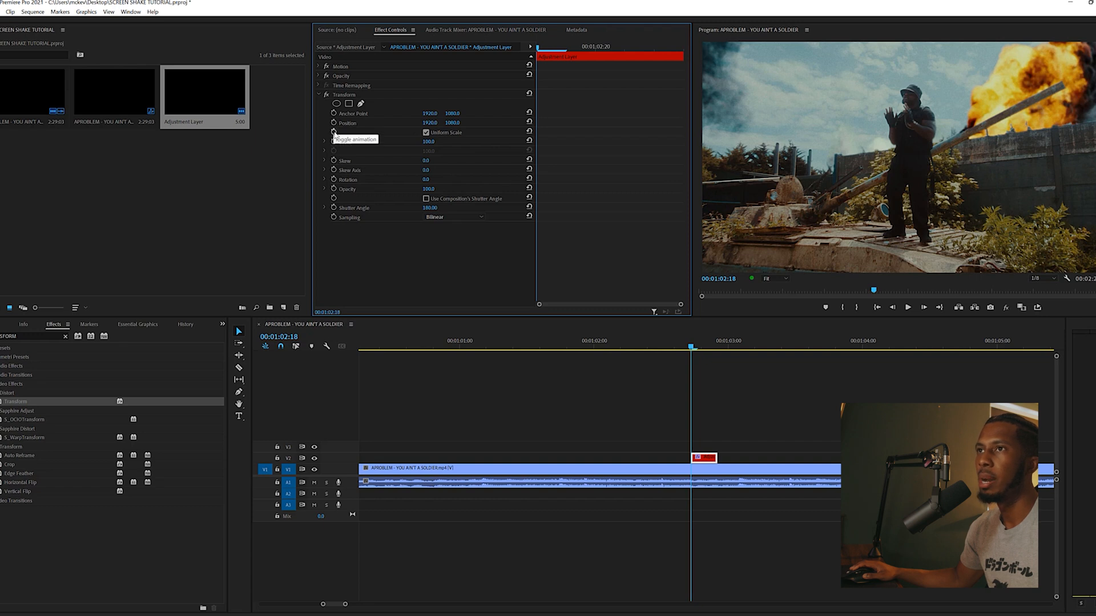
mouse_move(333, 141)
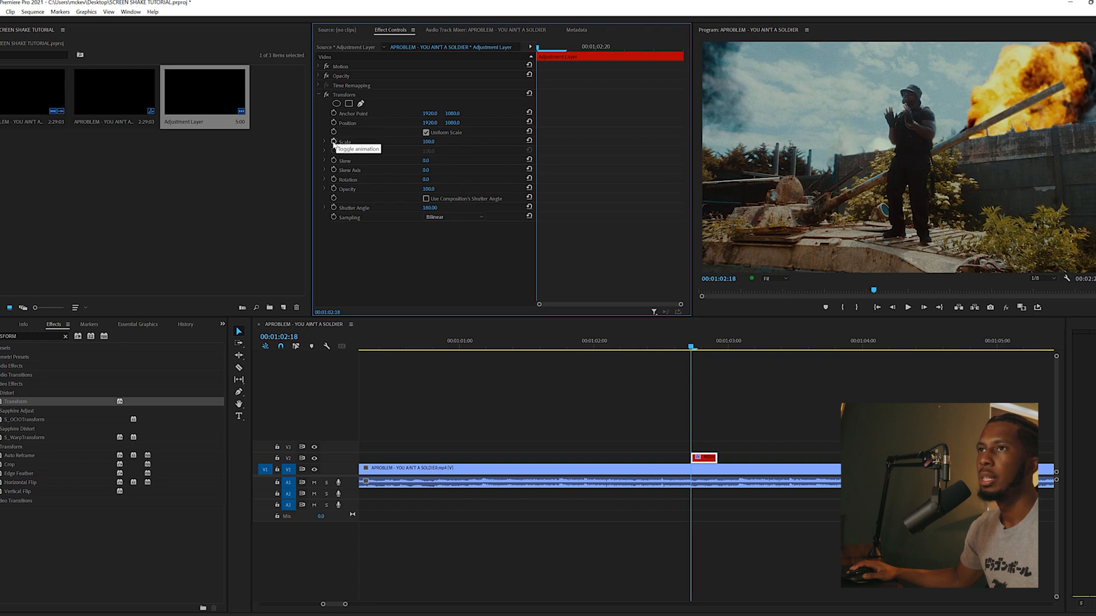
Step: Keyframe Transform Scale at 110 and shift Position vertically for a shake keyframe
click(333, 142)
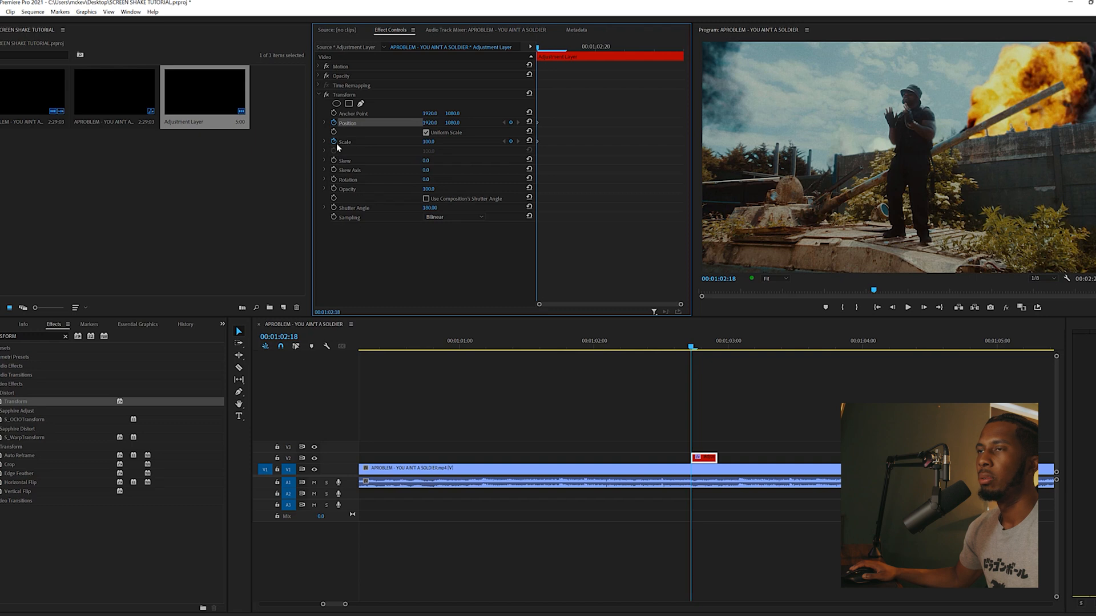
mouse_move(411, 150)
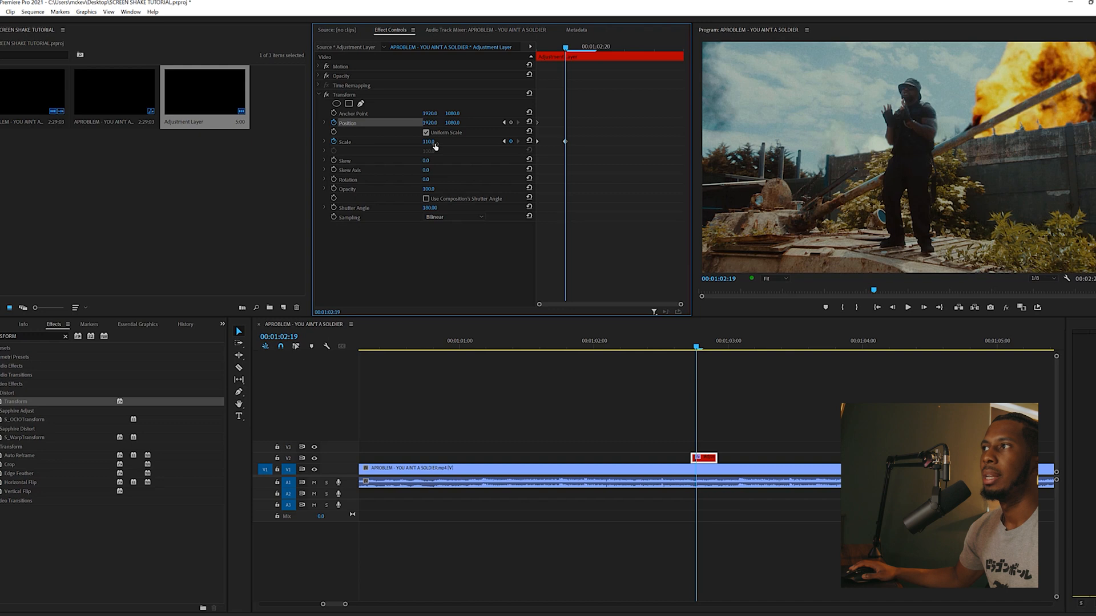
mouse_move(429, 154)
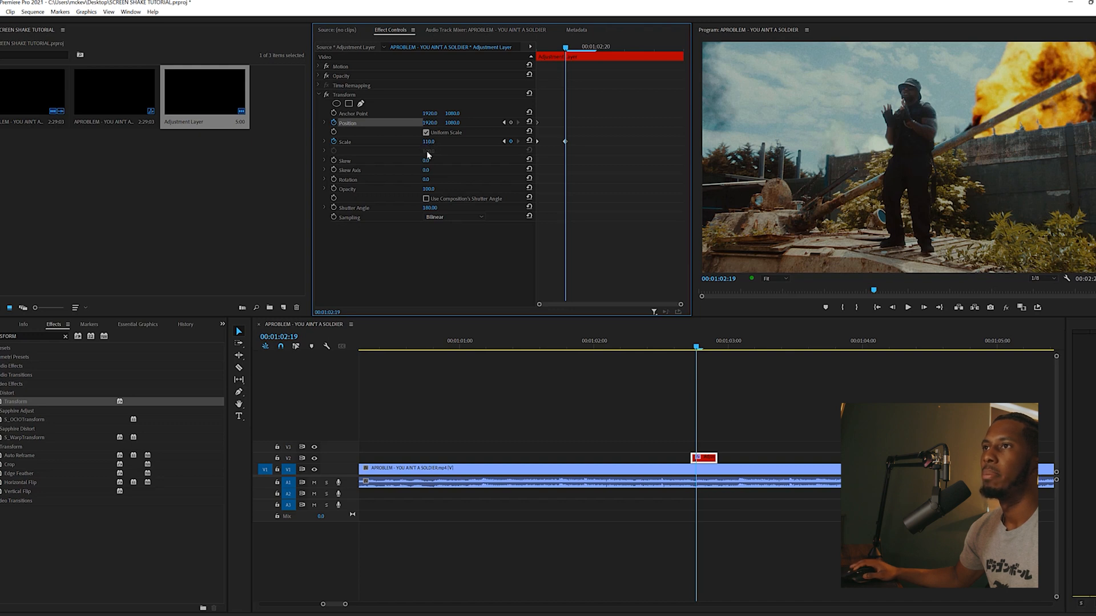
mouse_move(427, 149)
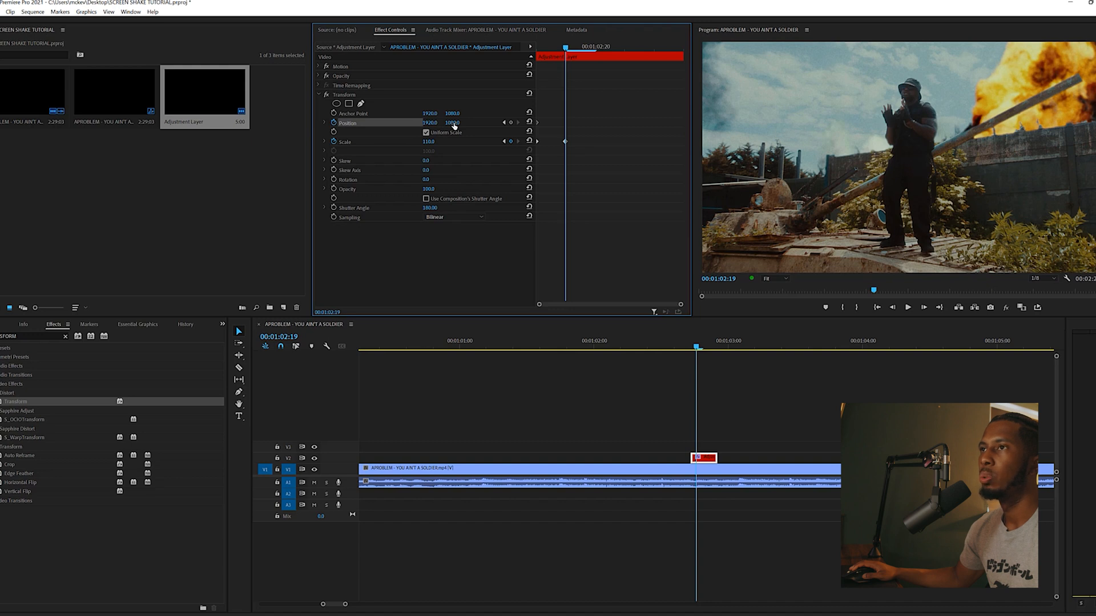
drag(452, 122, 452, 125)
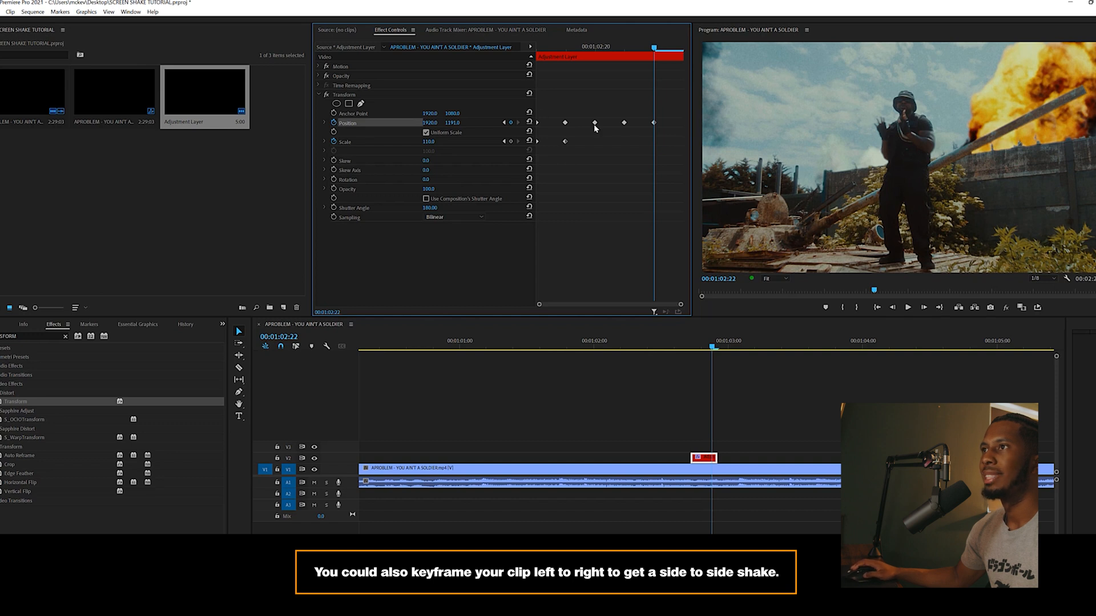
mouse_move(881, 141)
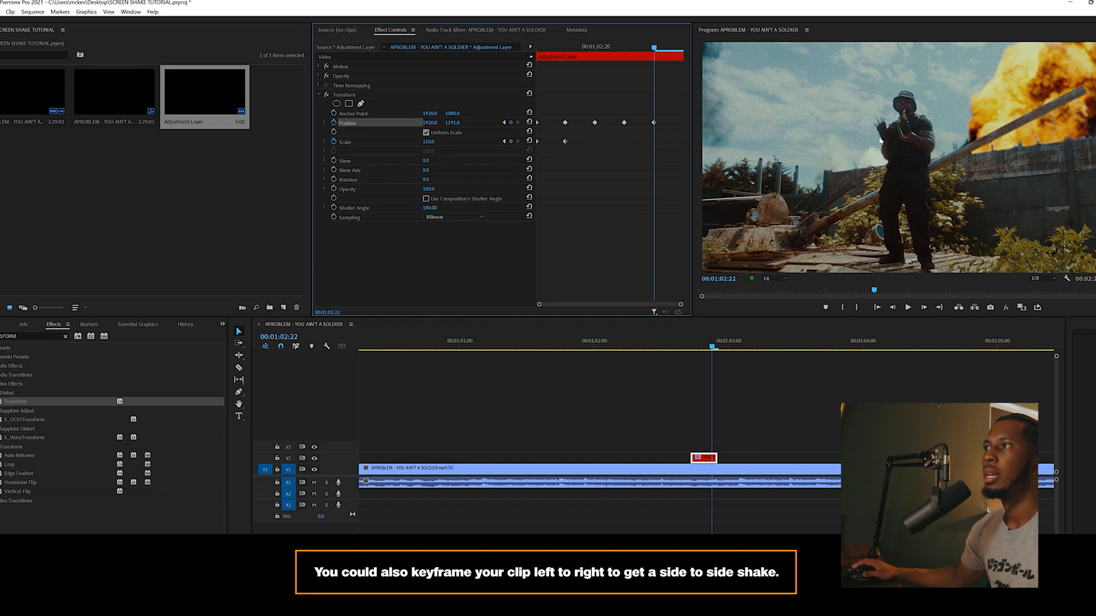
mouse_move(917, 193)
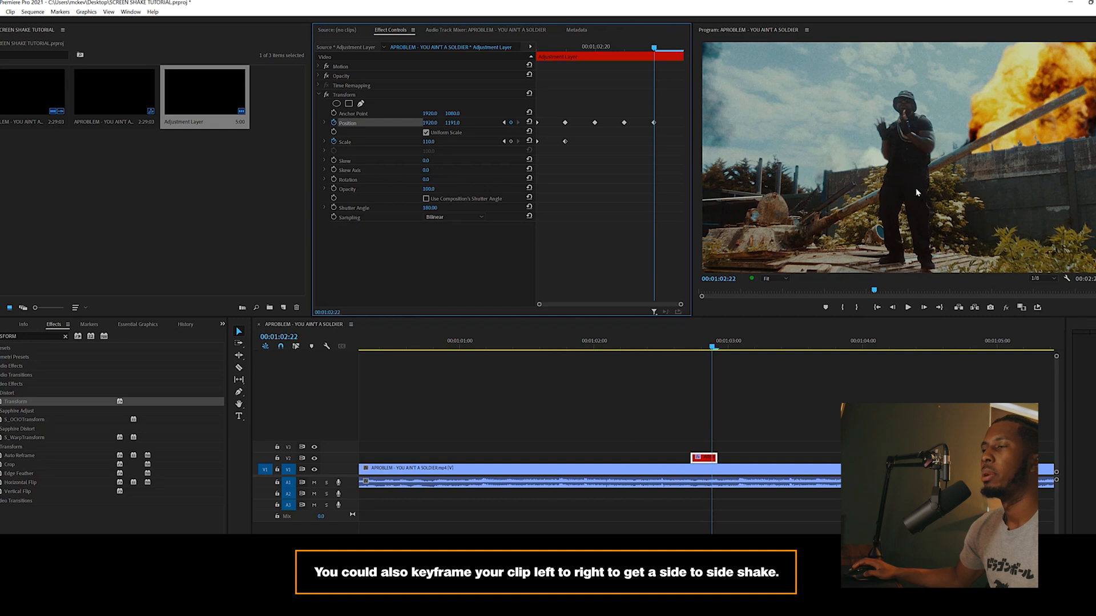
mouse_move(711, 311)
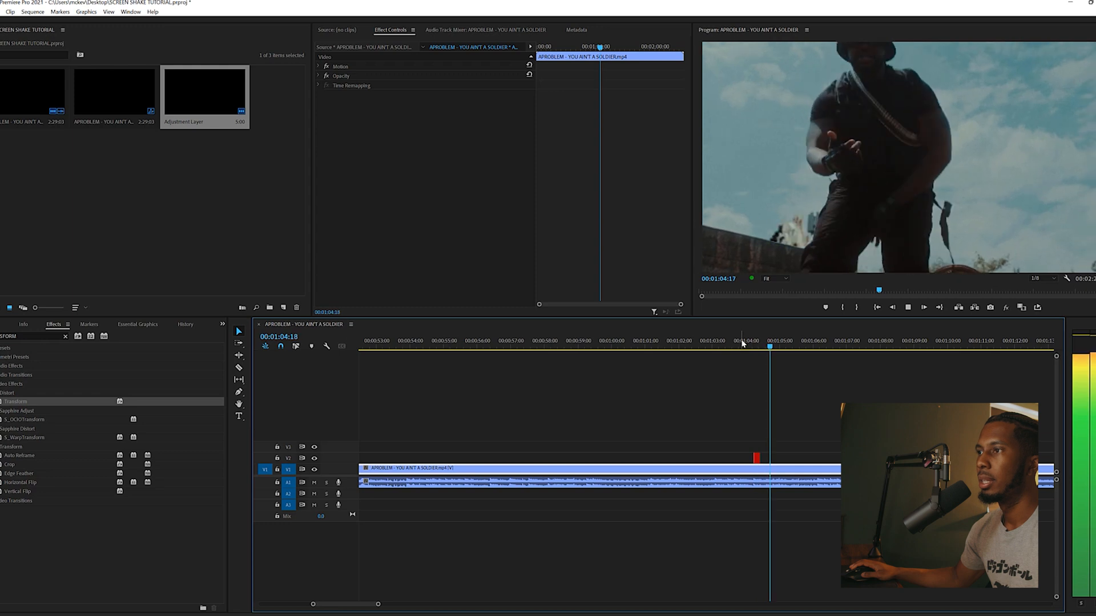
click(732, 343)
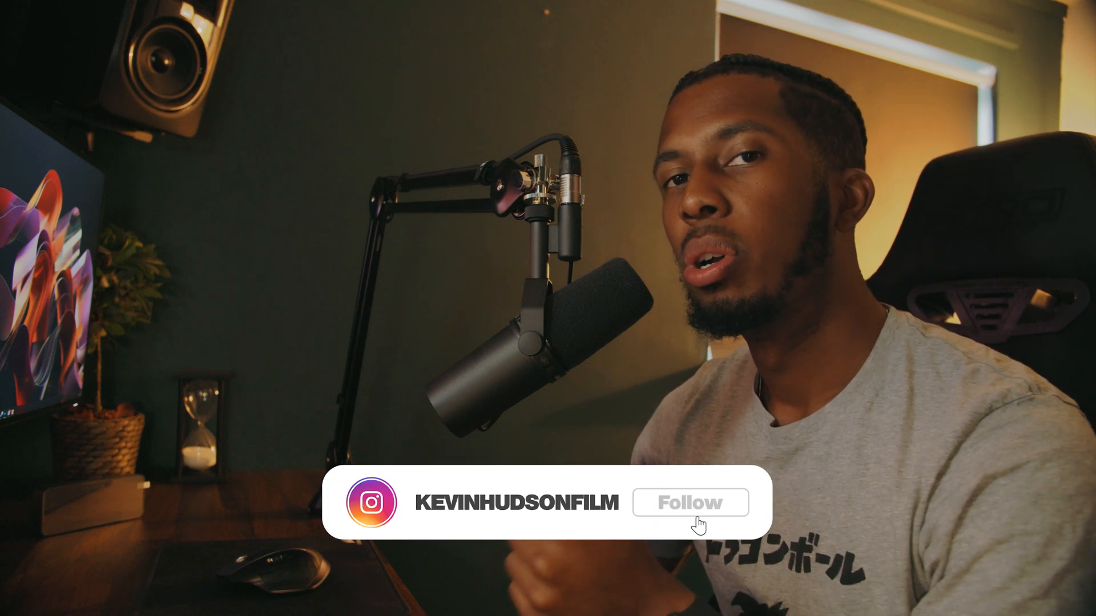
click(691, 502)
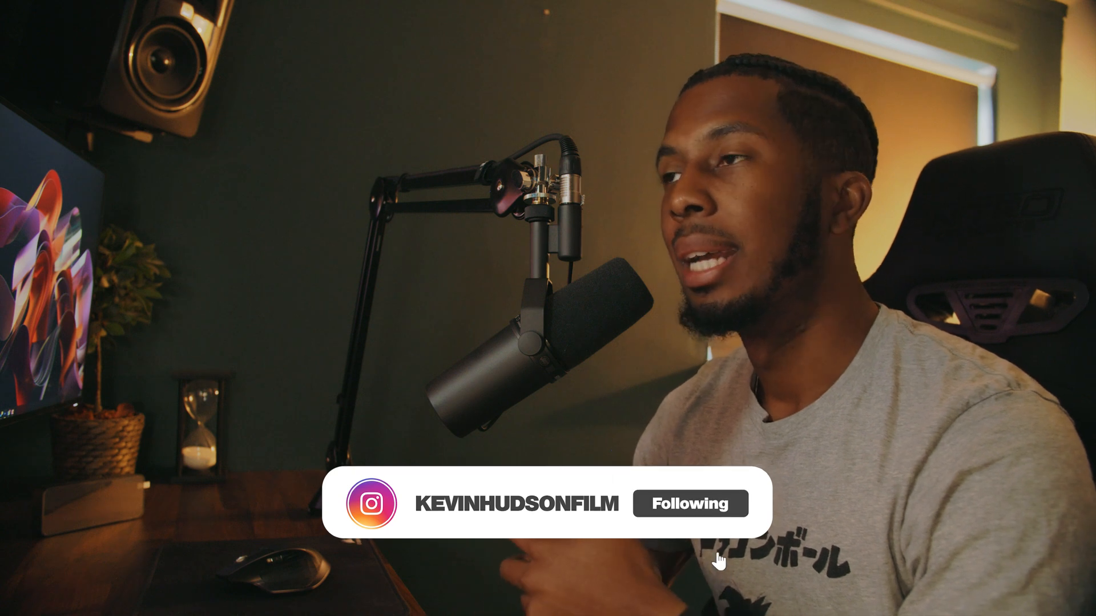